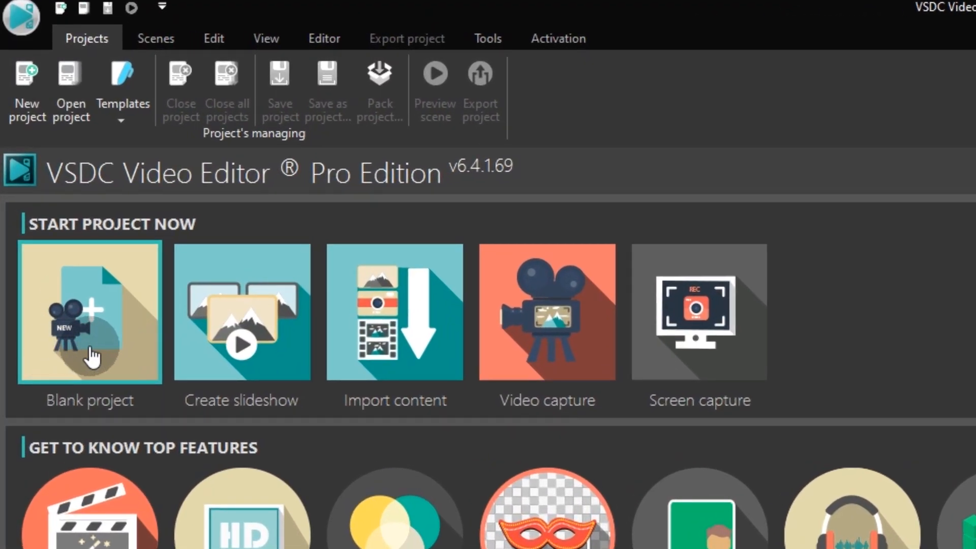
{"action": "mouse_move", "coordinate": [48, 352]}
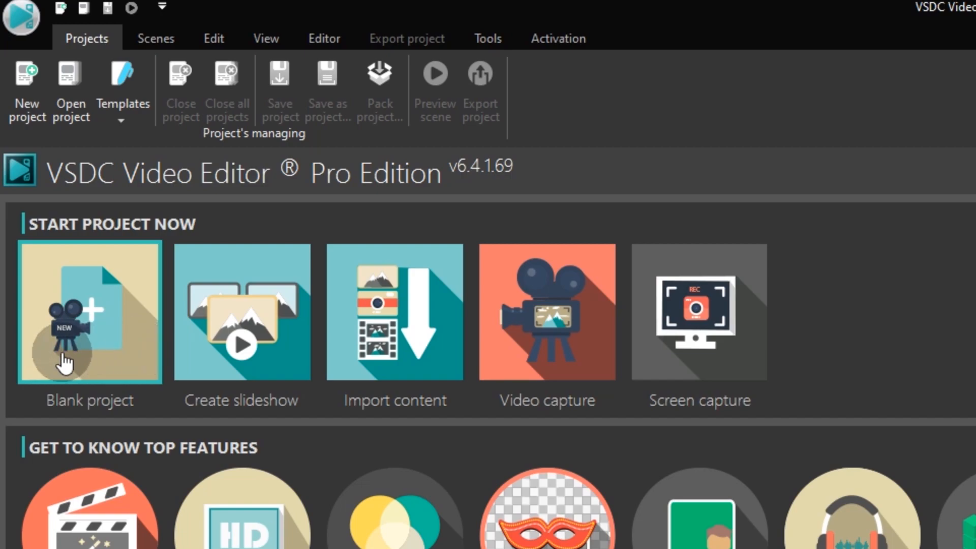
{"action": "mouse_move", "coordinate": [56, 370]}
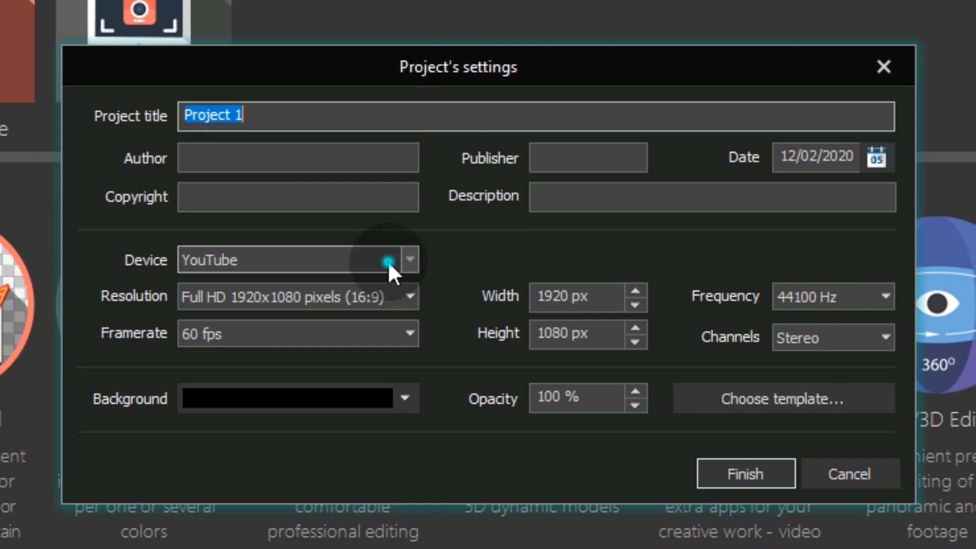
Step: Create the project with Free configuration device and a 1080x1920 vertical frame
{"action": "left_click", "coordinate": [409, 271]}
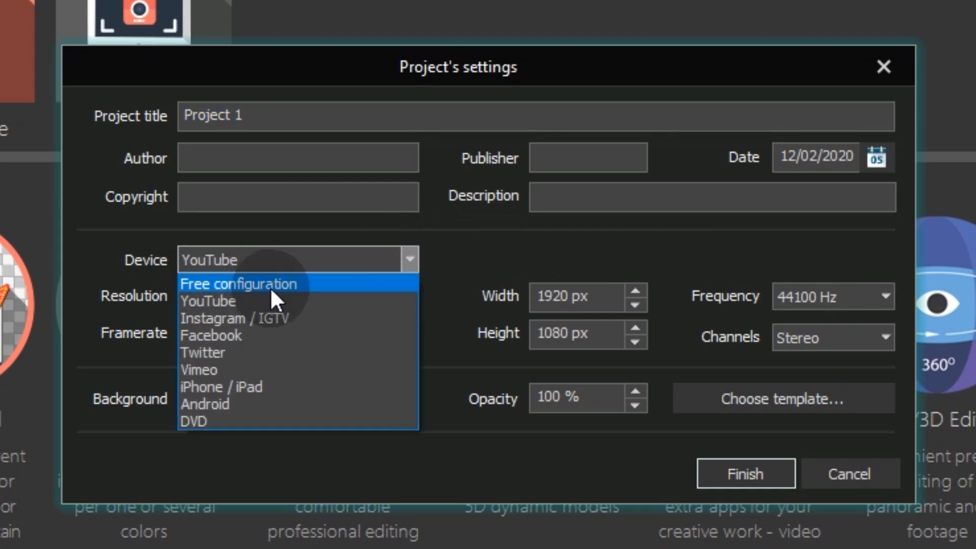
{"action": "mouse_move", "coordinate": [193, 297]}
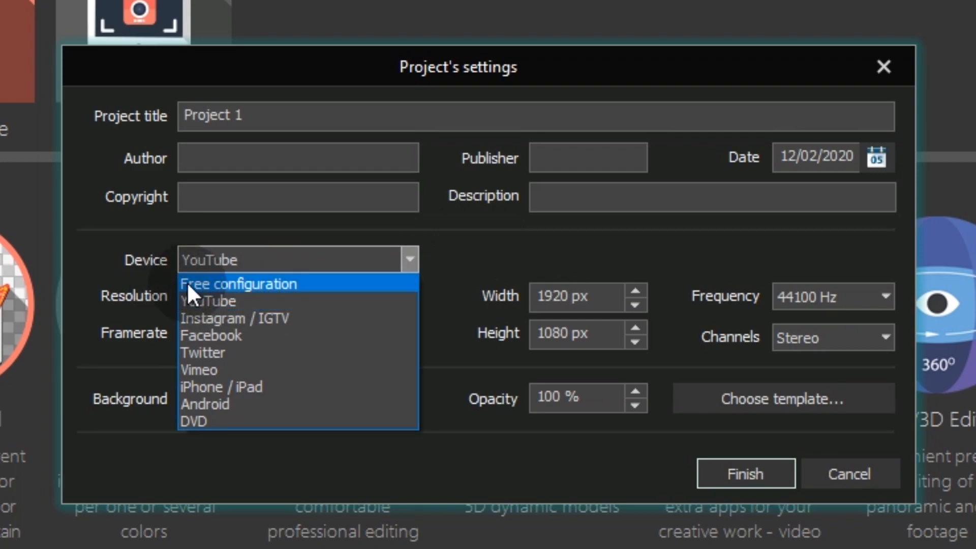
{"action": "mouse_move", "coordinate": [204, 299]}
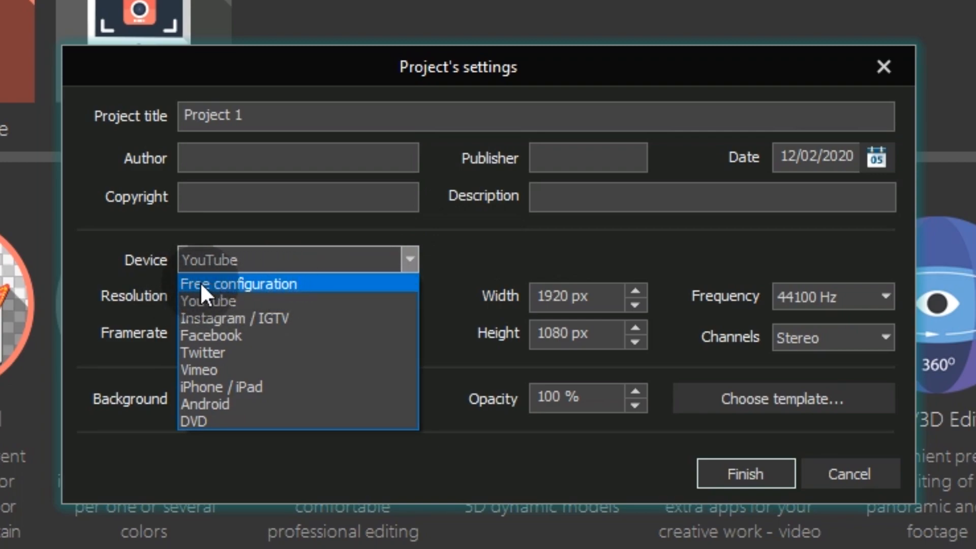
{"action": "left_click", "coordinate": [238, 283]}
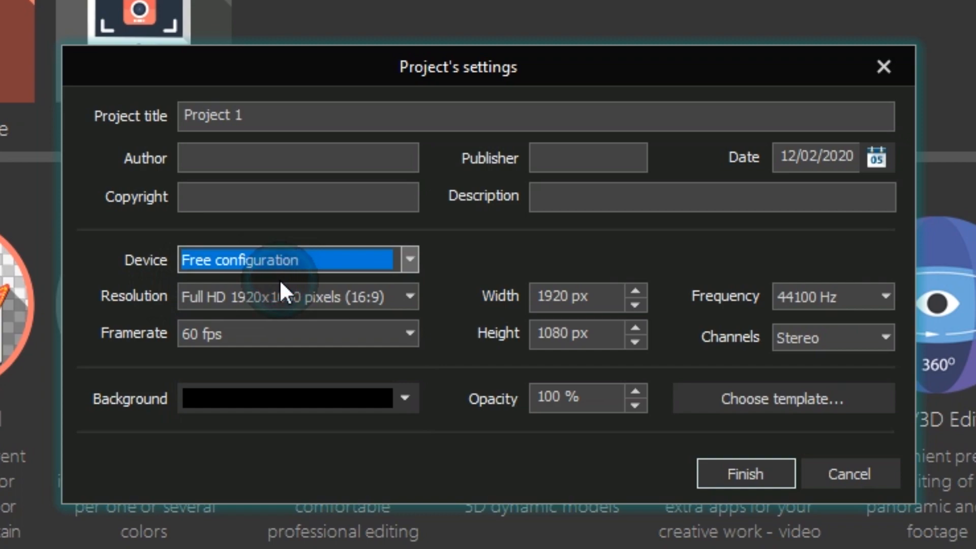
{"action": "mouse_move", "coordinate": [495, 251]}
{"action": "type", "text": "1080"}
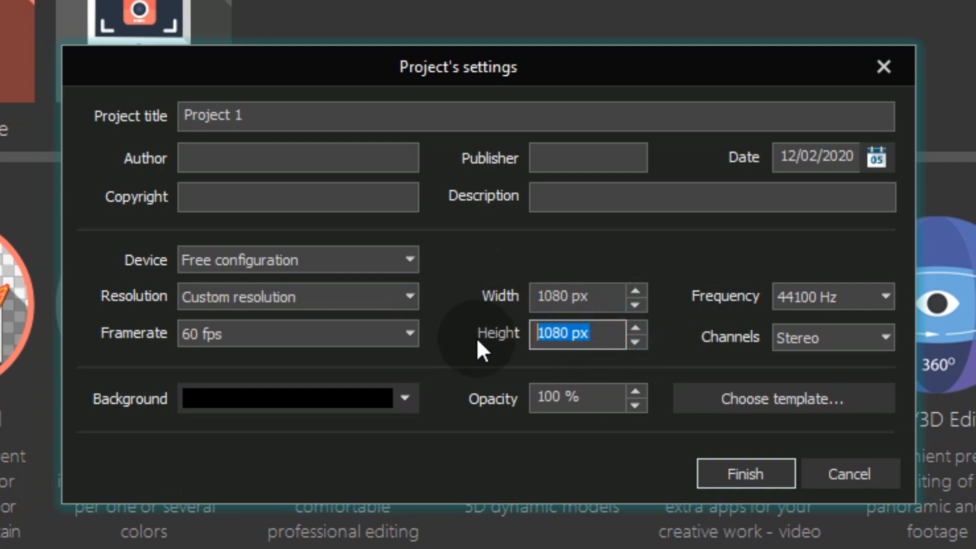
{"action": "type", "text": "1920"}
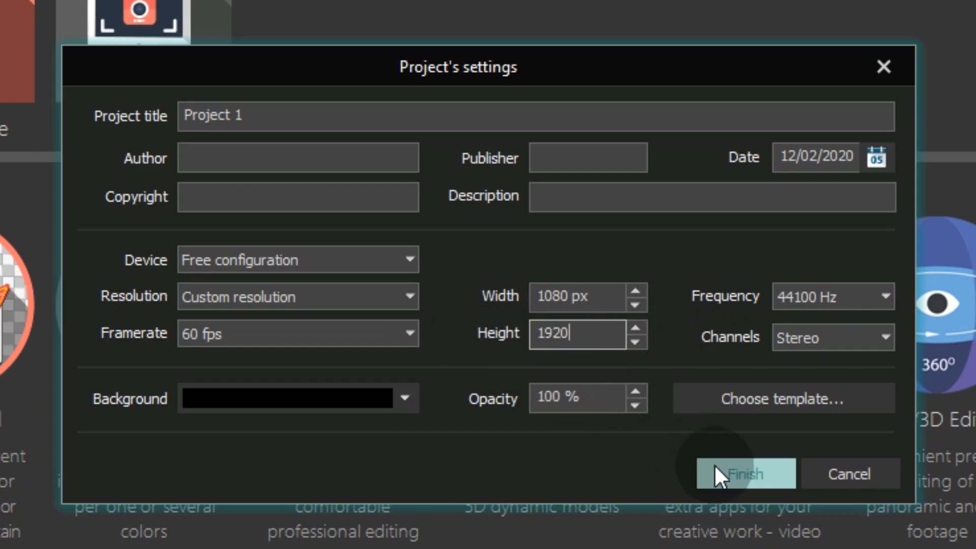
{"action": "left_click", "coordinate": [745, 474]}
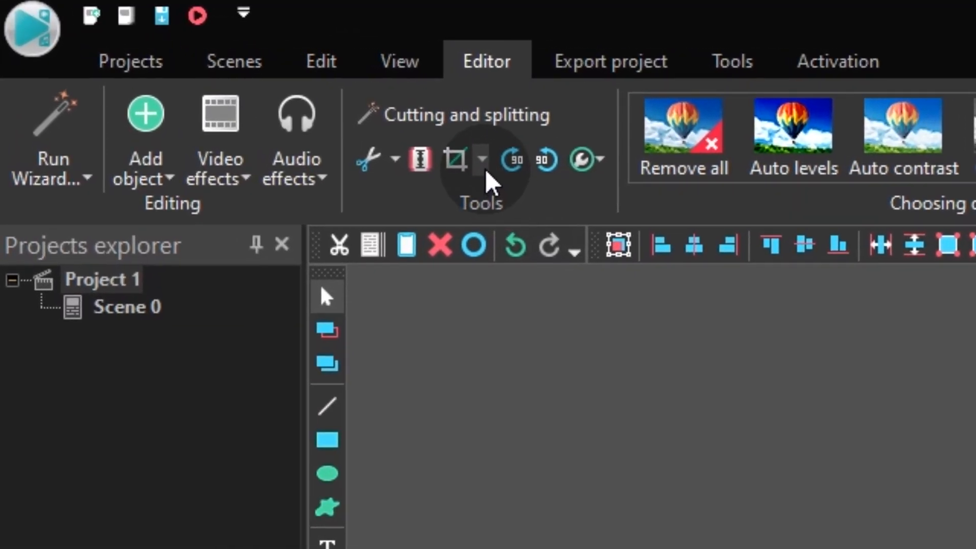
Step: Apply Auto cropping to the No Time To Die trailer clip to fill the frame
{"action": "left_click", "coordinate": [481, 159]}
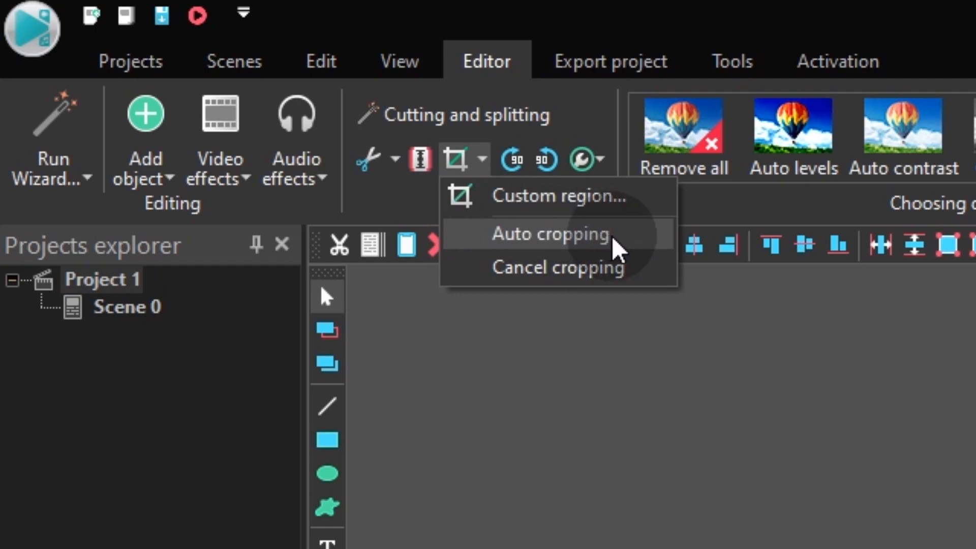
{"action": "mouse_move", "coordinate": [562, 250]}
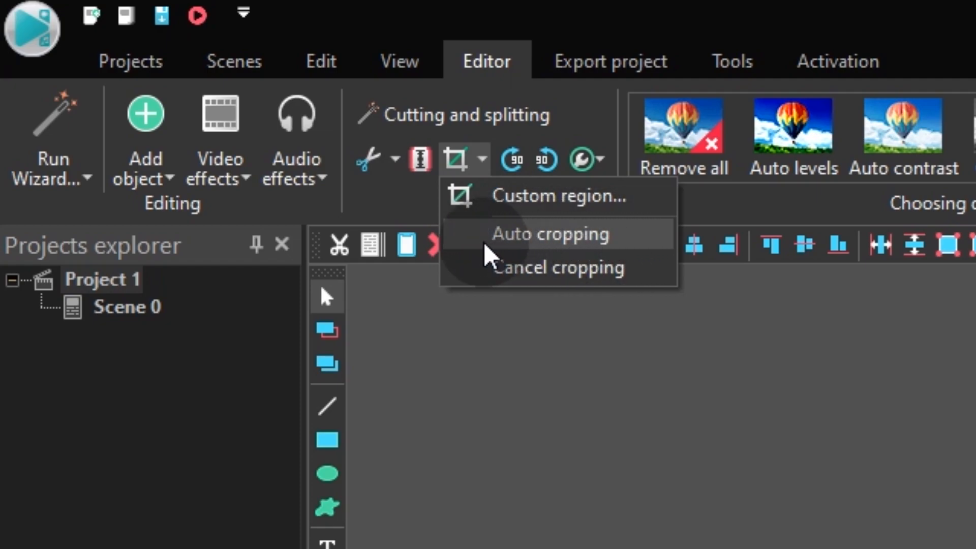
{"action": "mouse_move", "coordinate": [543, 252]}
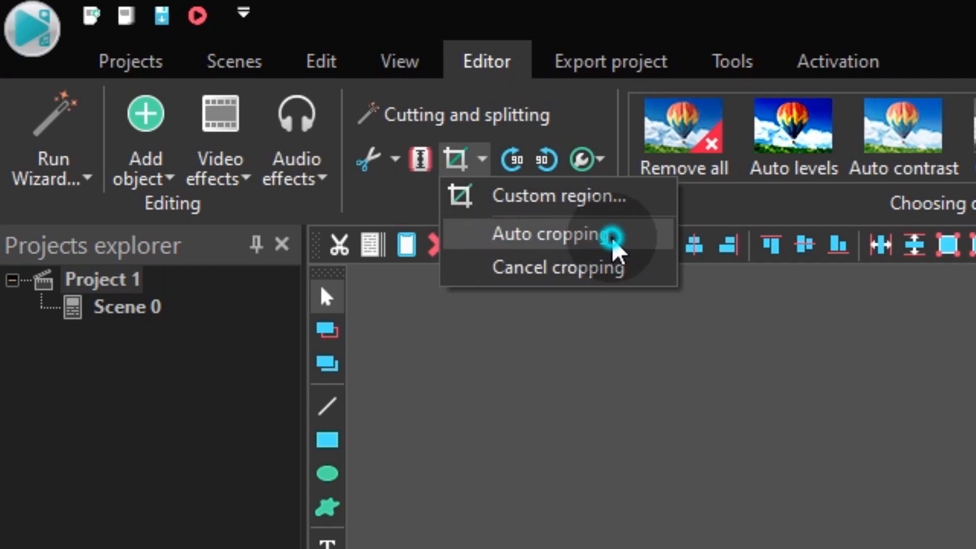
{"action": "left_click", "coordinate": [557, 233]}
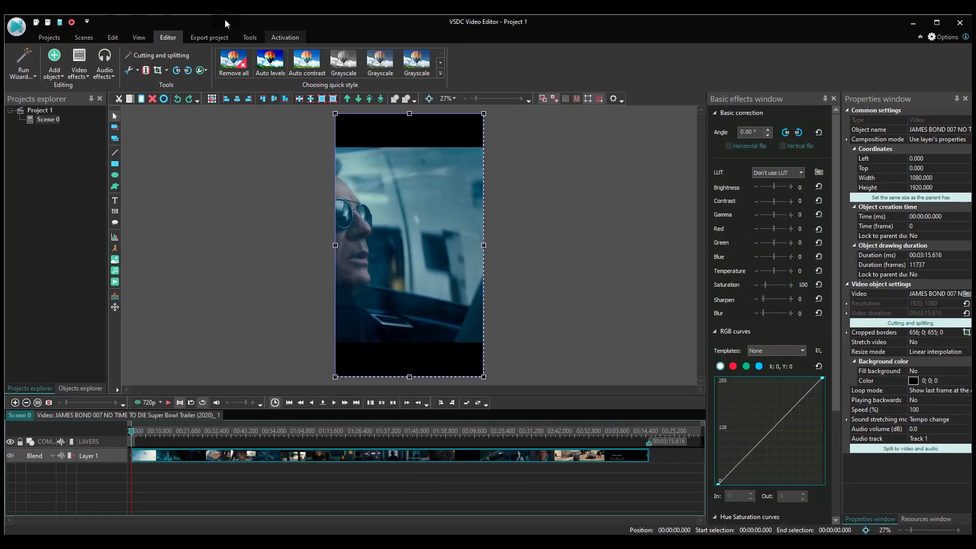
Step: In Additional export settings, uncheck Join scenes to single and check By markers
{"action": "left_click", "coordinate": [209, 37]}
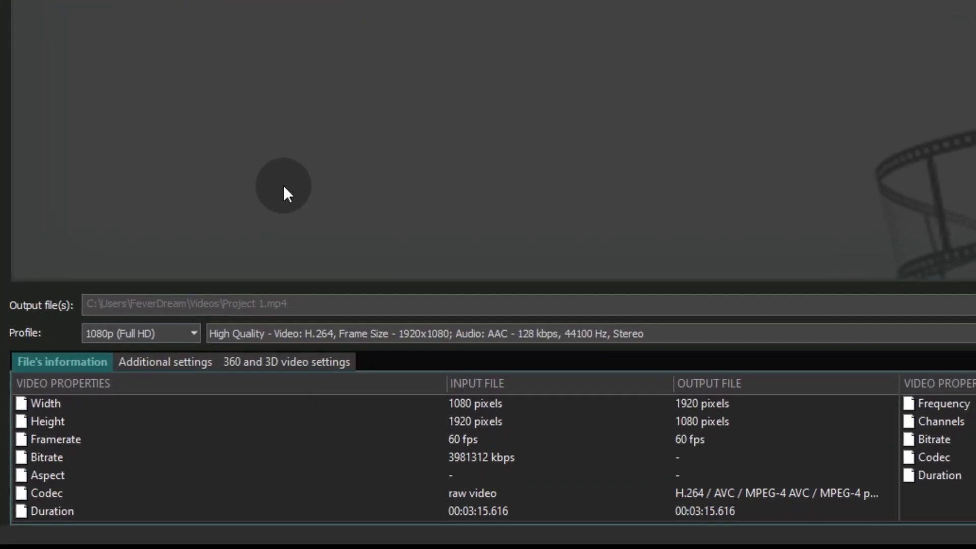
{"action": "left_click", "coordinate": [203, 306]}
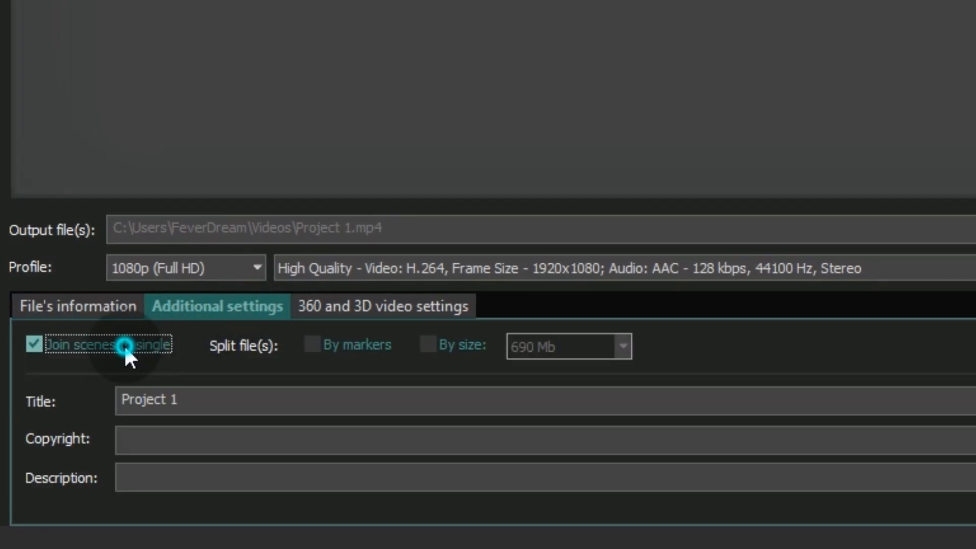
{"action": "left_click", "coordinate": [33, 344]}
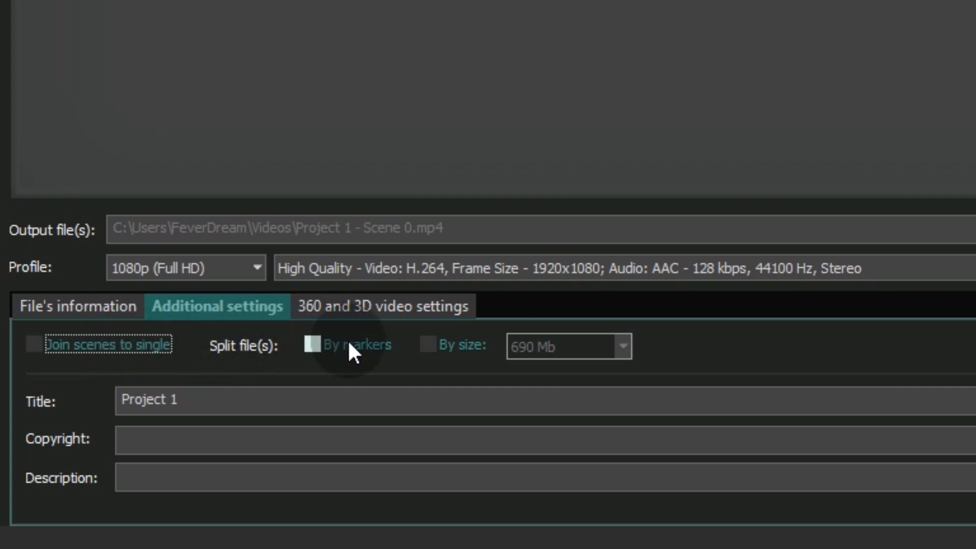
{"action": "left_click", "coordinate": [309, 344]}
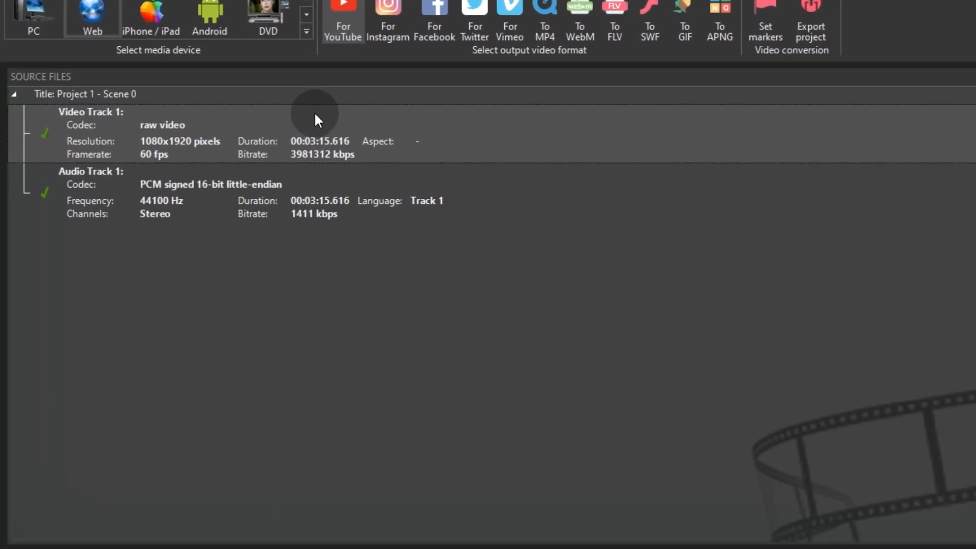
Step: Place markers at 15-second intervals along the trailer and apply the changes
{"action": "right_click", "coordinate": [314, 118]}
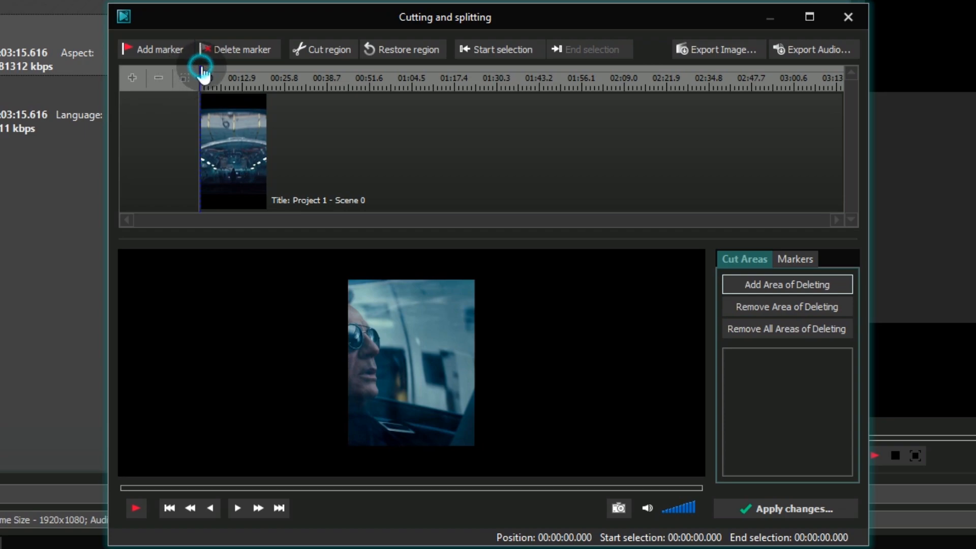
{"action": "left_click", "coordinate": [247, 82]}
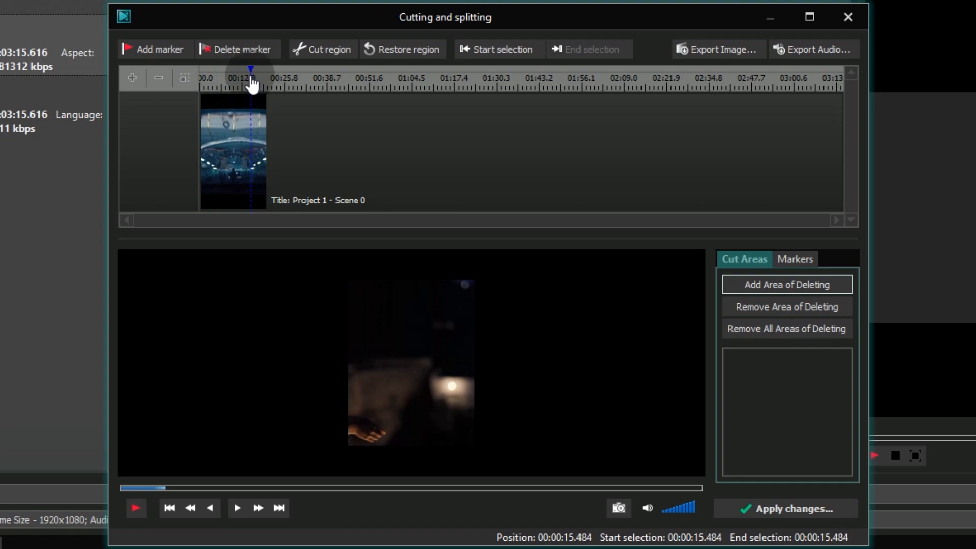
{"action": "left_click", "coordinate": [163, 63]}
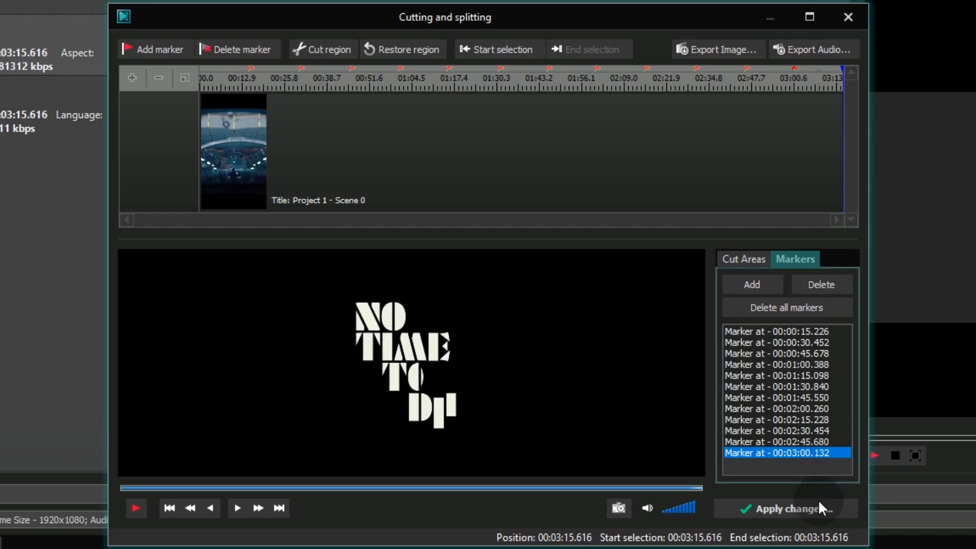
{"action": "left_click", "coordinate": [787, 509]}
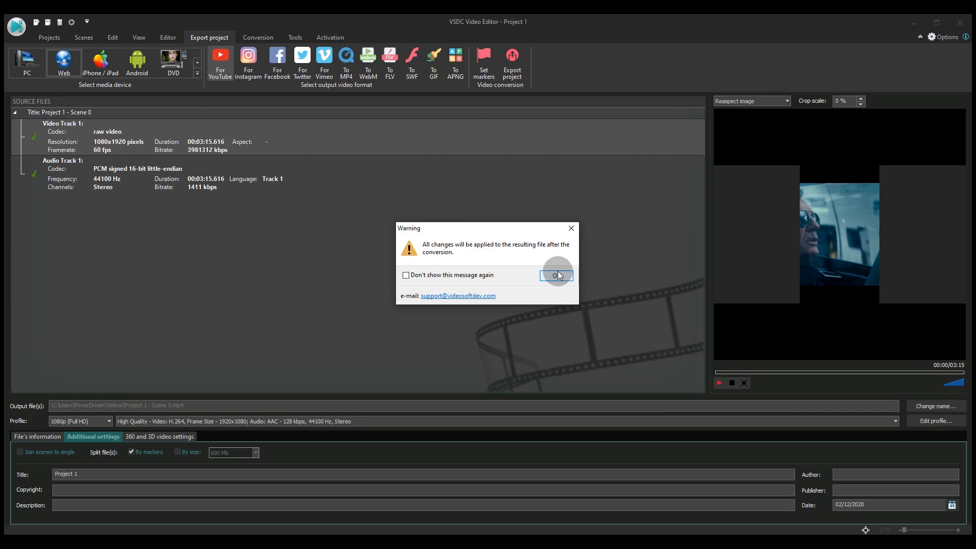
Step: Acknowledge the conversion warning and select Web as the target media device
{"action": "left_click", "coordinate": [556, 275]}
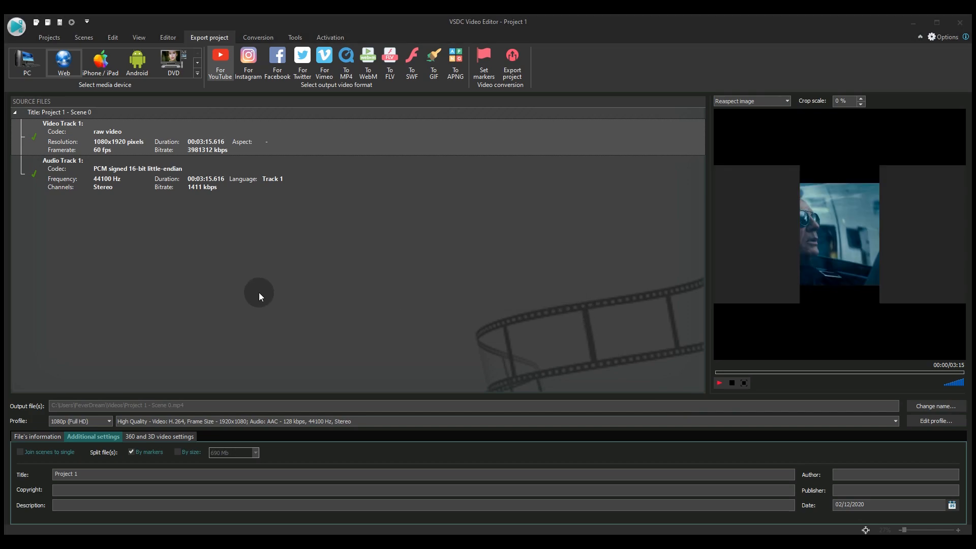
{"action": "mouse_move", "coordinate": [65, 62]}
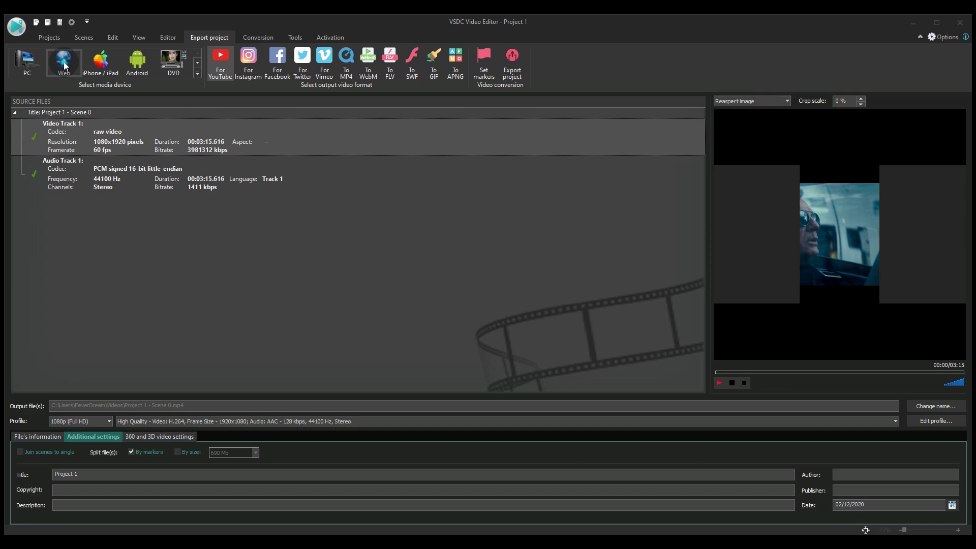
{"action": "left_click", "coordinate": [248, 56]}
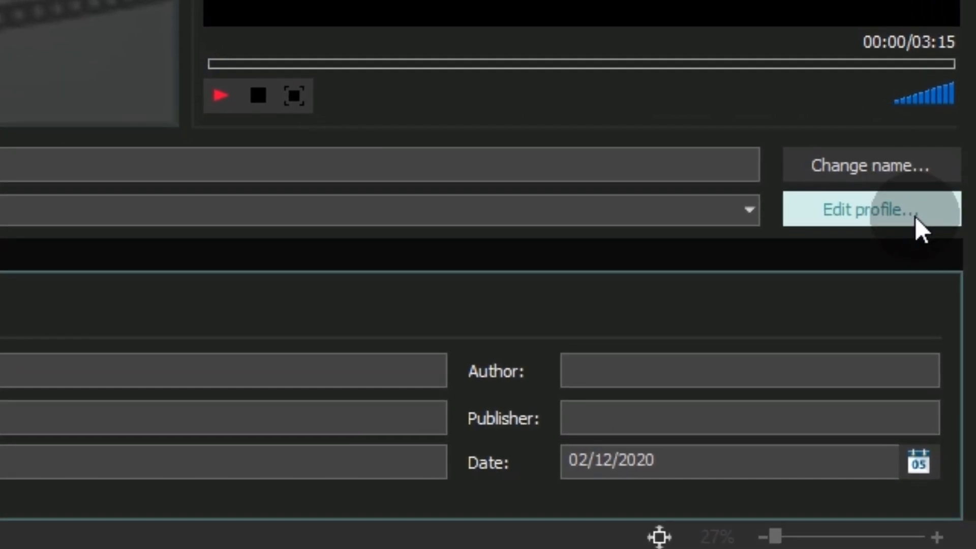
Step: Edit the YouTube profile to width 1080 and height 1920, then apply it
{"action": "left_click", "coordinate": [871, 210]}
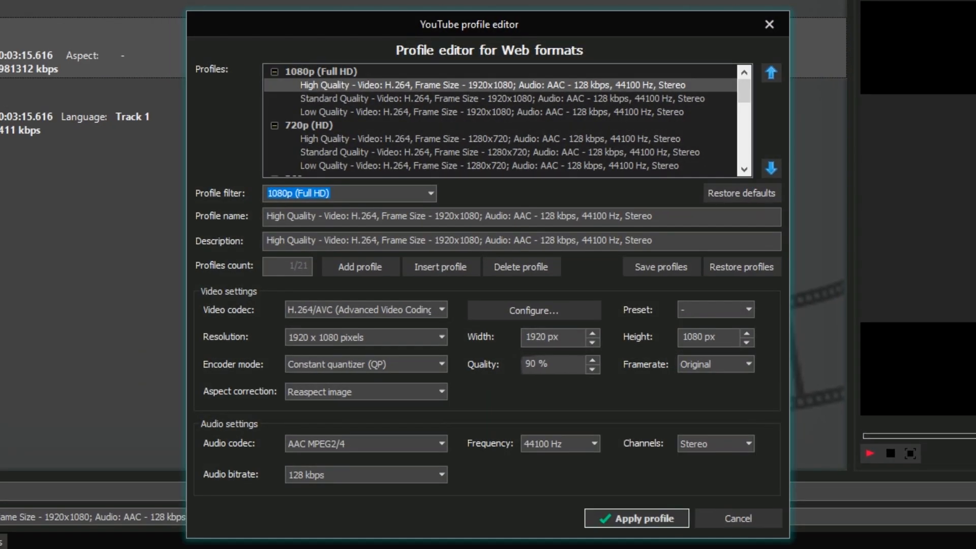
{"action": "left_click", "coordinate": [566, 337]}
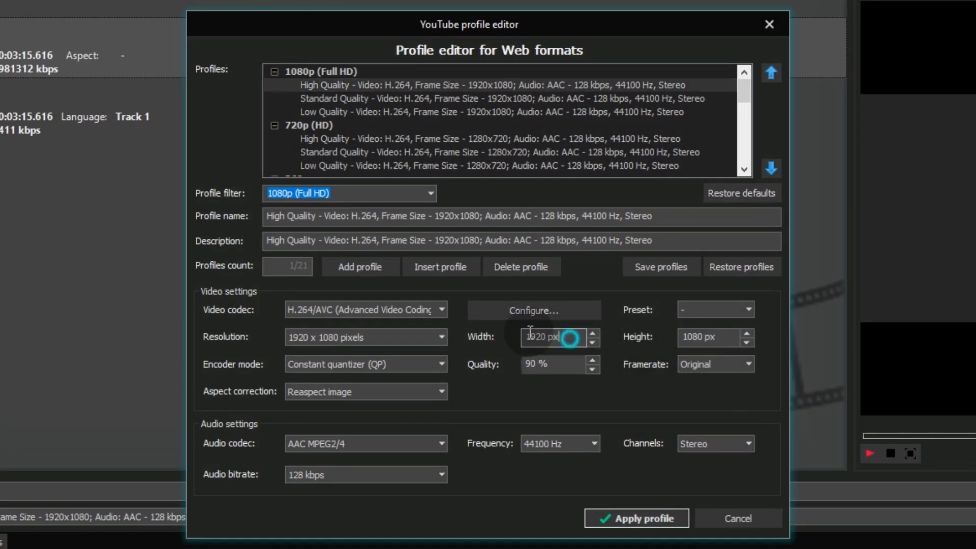
{"action": "type", "text": "1080"}
{"action": "left_click", "coordinate": [716, 337]}
{"action": "type", "text": "1920"}
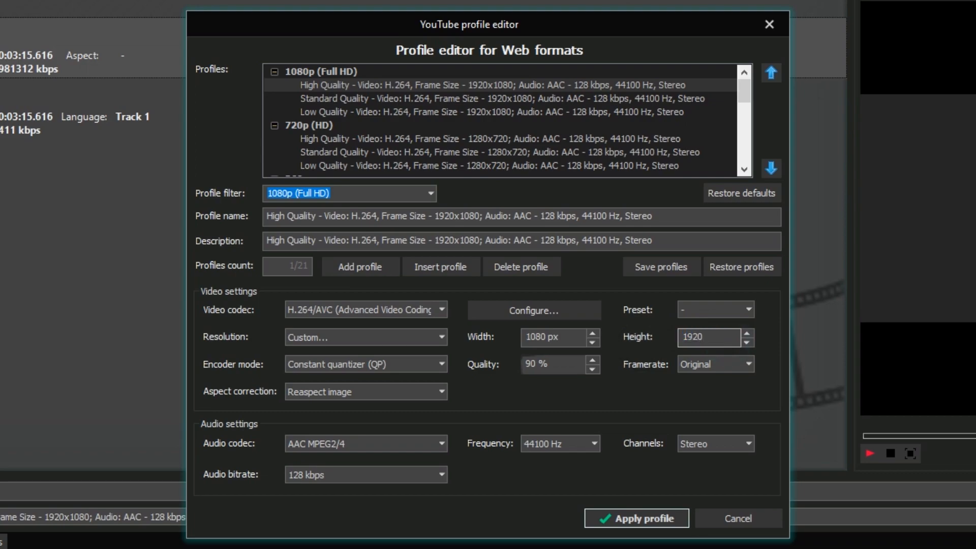
{"action": "left_click", "coordinate": [637, 532]}
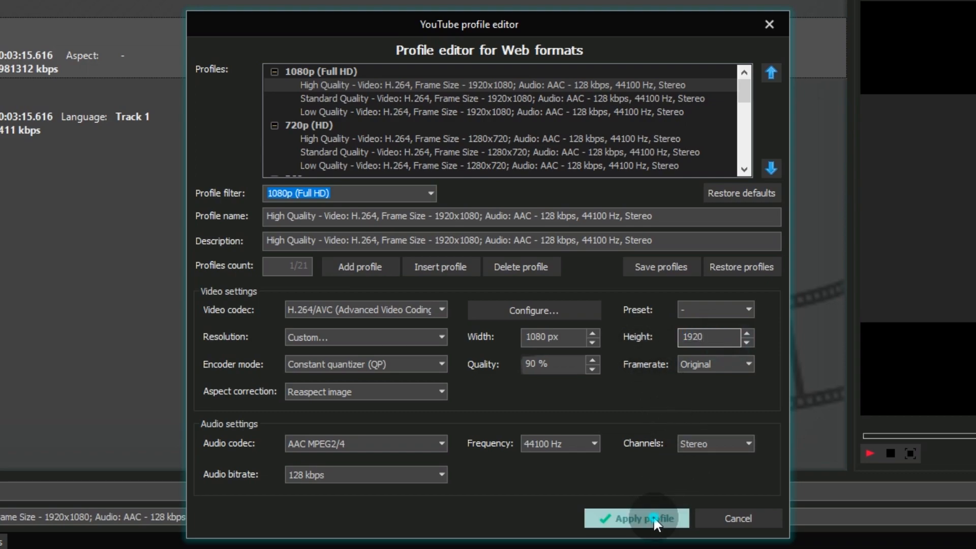
{"action": "left_click", "coordinate": [639, 518]}
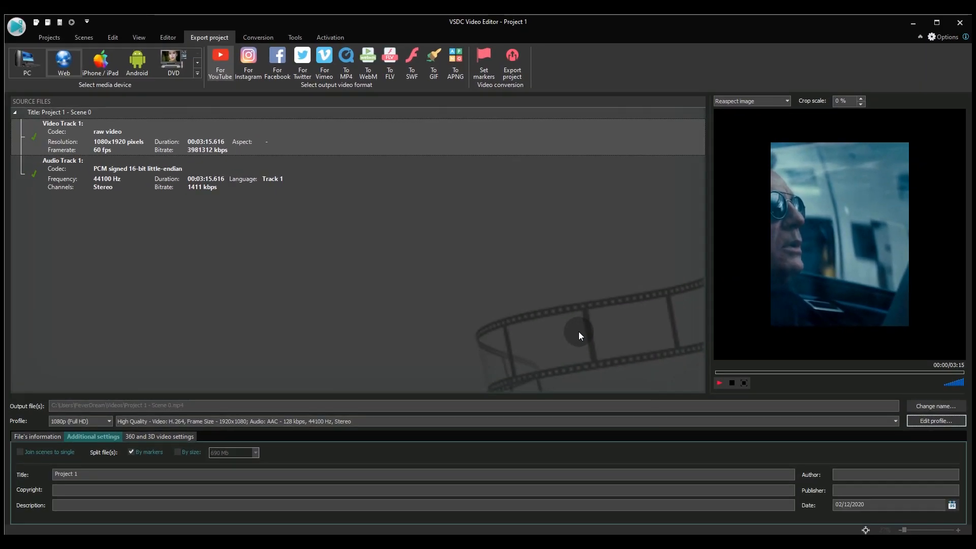
{"action": "mouse_move", "coordinate": [546, 195]}
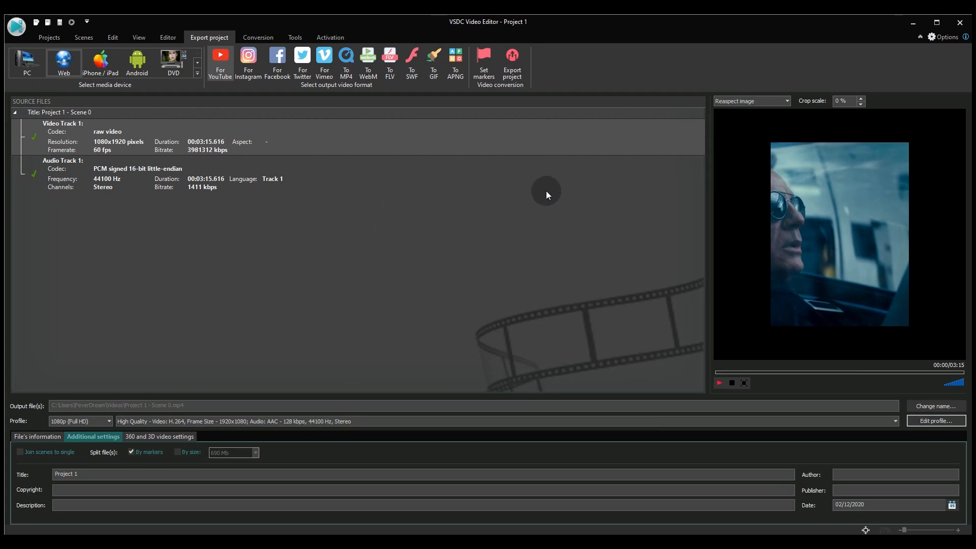